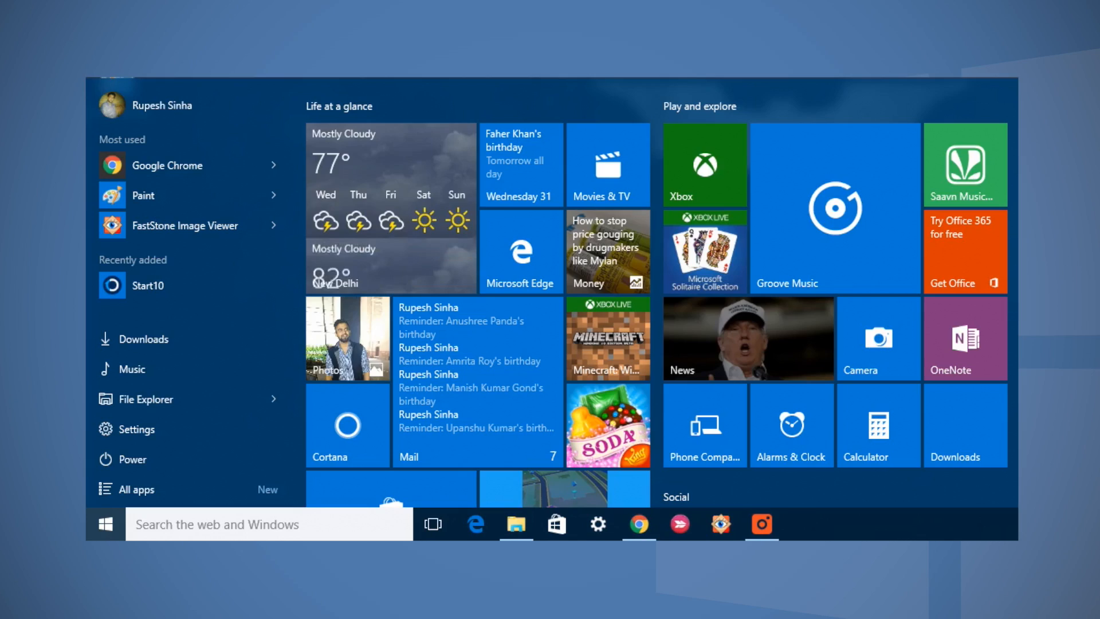
- Dismiss the Start menu and return to the plain desktop
{"action": "left_click", "coordinate": [104, 523]}
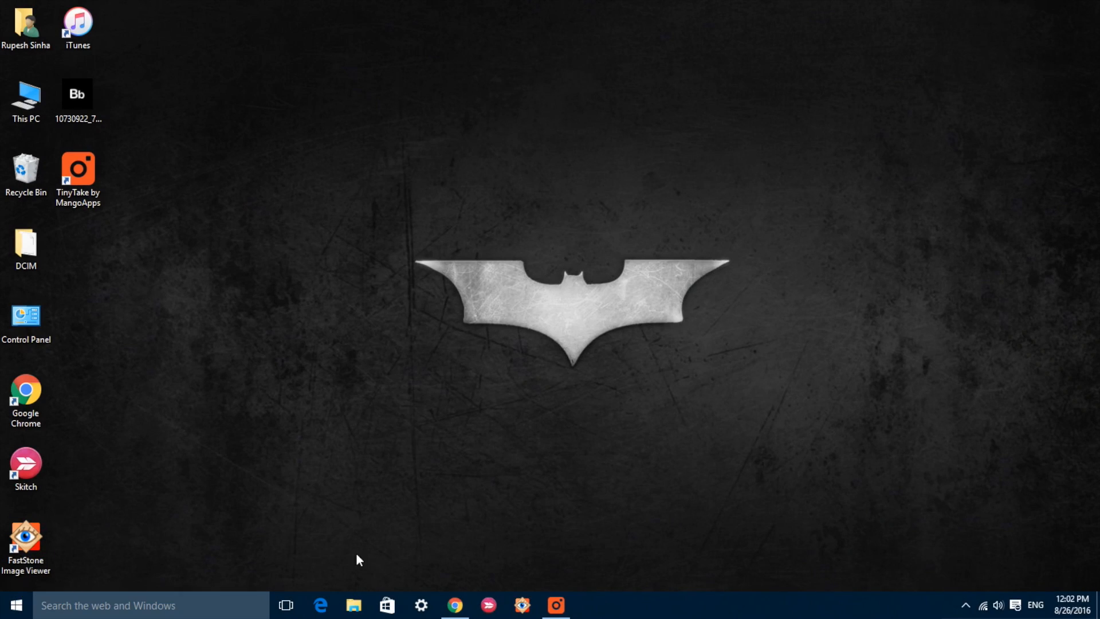
- In Personalization > Start, switch Show more tiles off, preview Start, then switch it back on
{"action": "left_click", "coordinate": [421, 603]}
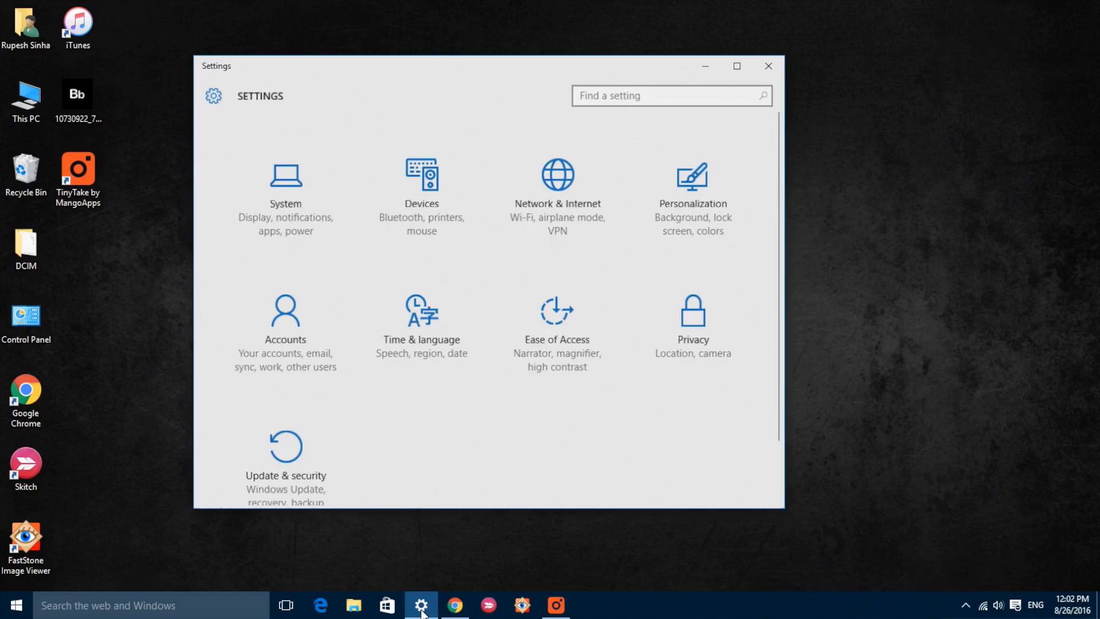
{"action": "mouse_move", "coordinate": [667, 234]}
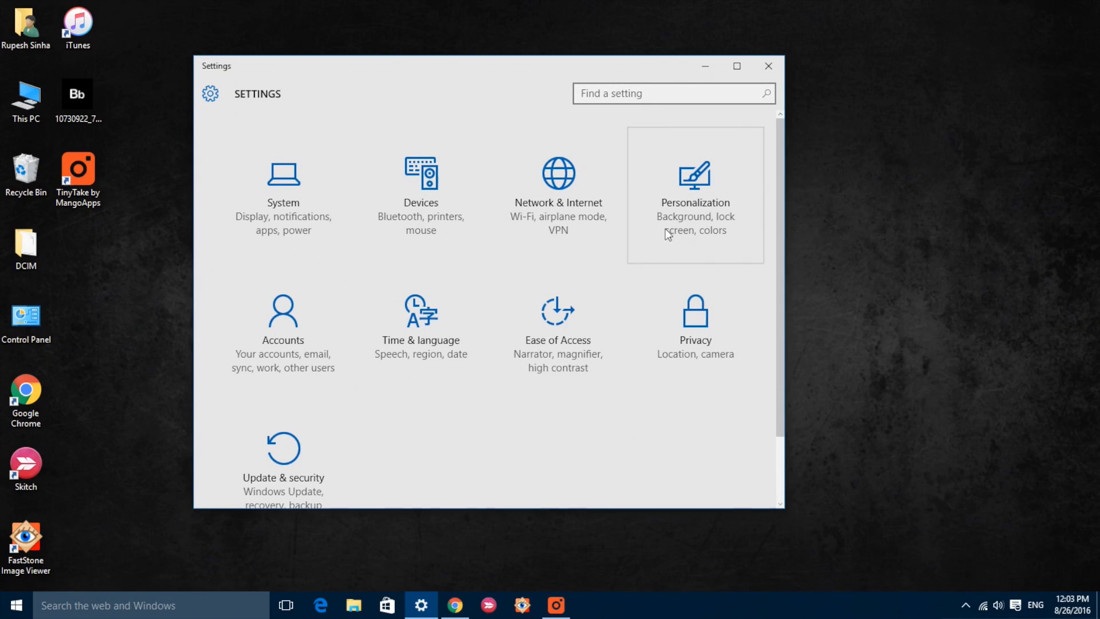
{"action": "left_click", "coordinate": [694, 194]}
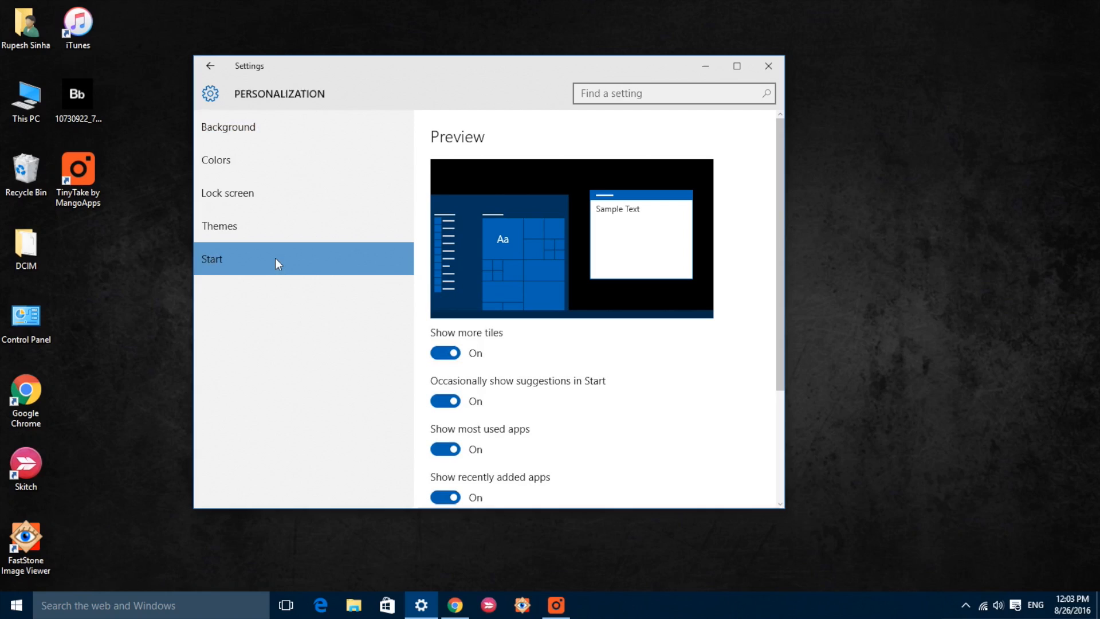
{"action": "mouse_move", "coordinate": [555, 372]}
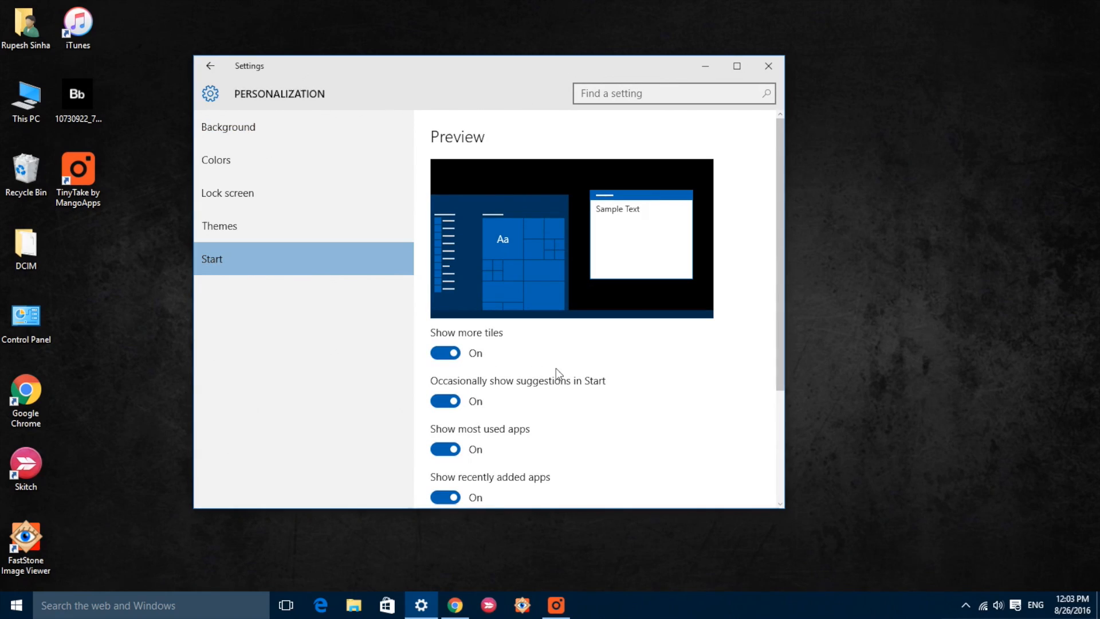
{"action": "left_click", "coordinate": [444, 352]}
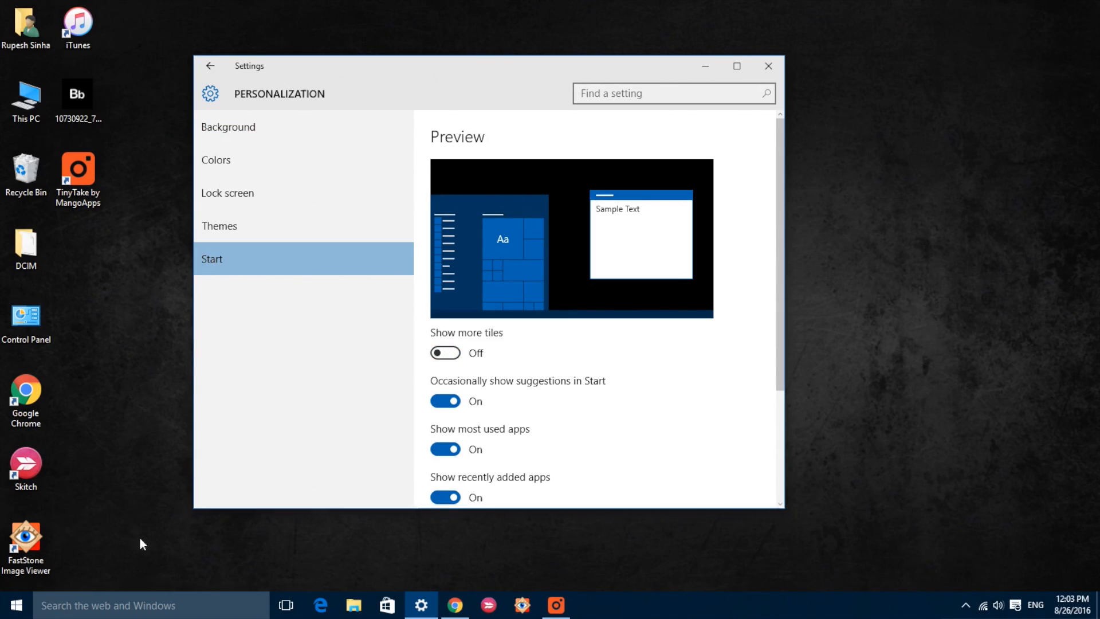
{"action": "left_click", "coordinate": [14, 605]}
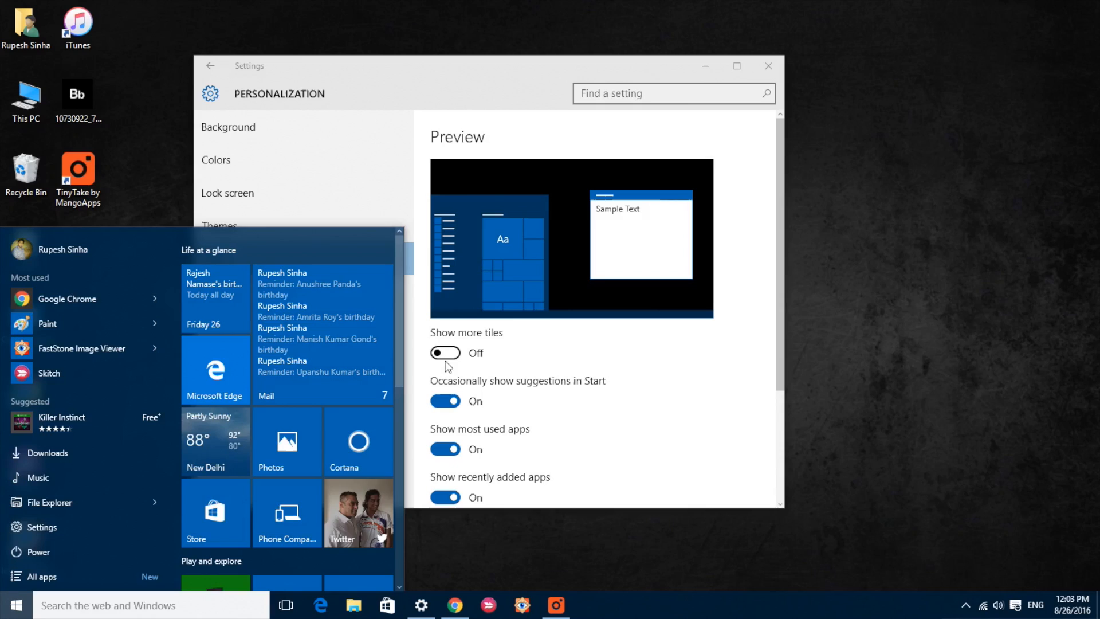
{"action": "left_click", "coordinate": [445, 353]}
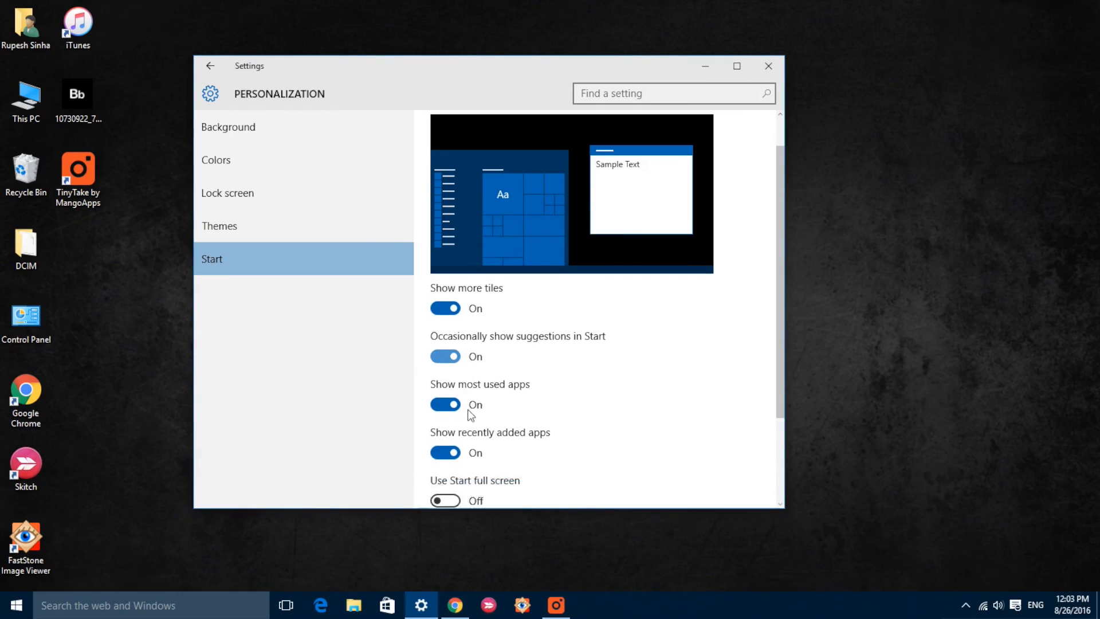
- View Choose which folders appear on Start, then return to the Start options
{"action": "scroll", "scroll_direction": "down", "scroll_amount": 3}
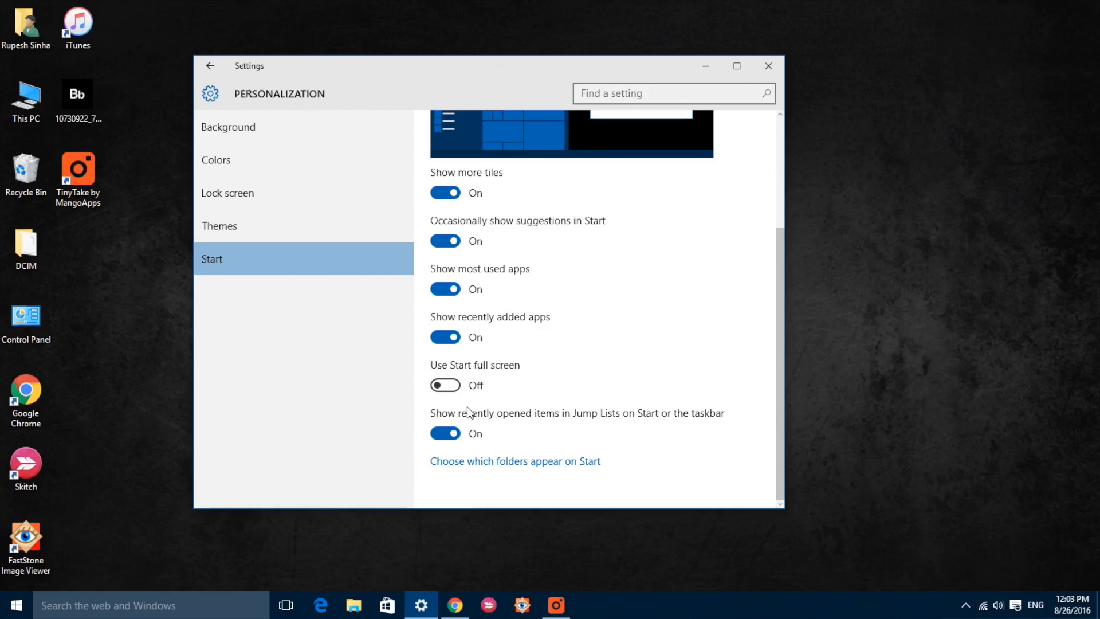
{"action": "left_click", "coordinate": [515, 460]}
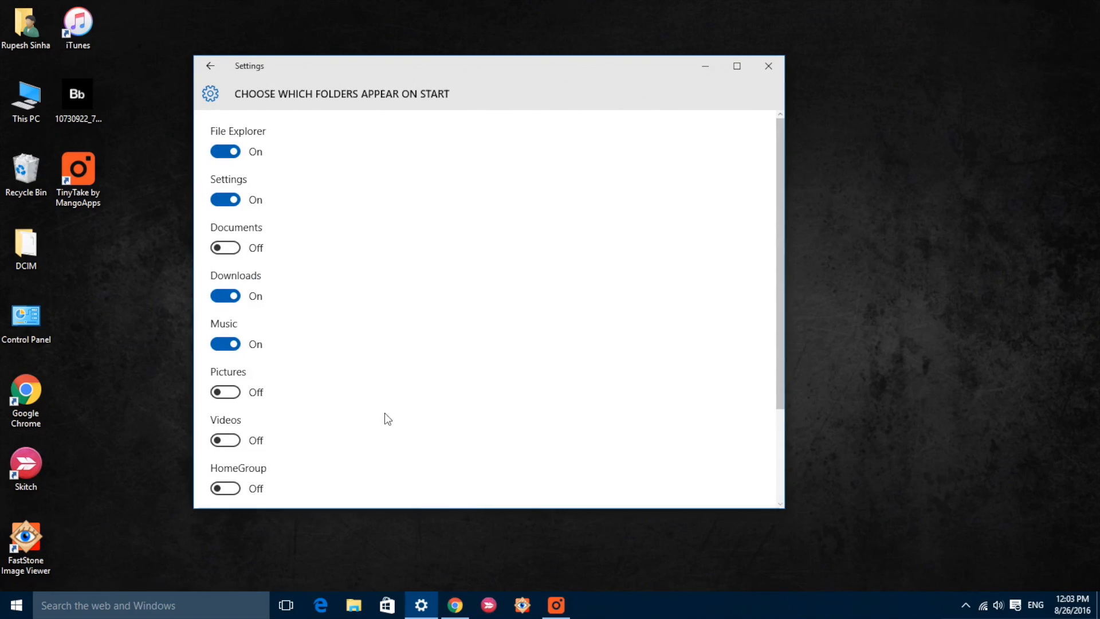
{"action": "left_click", "coordinate": [209, 66]}
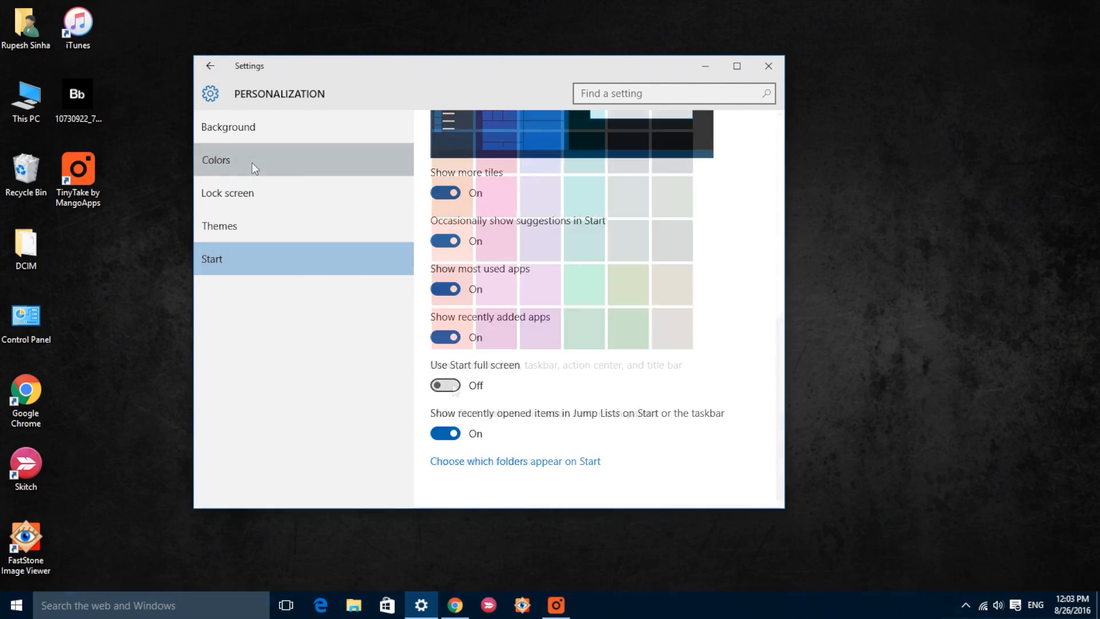
- On the Colors page, turn off automatic accent colour from background, browse the palette, and close Settings
{"action": "left_click", "coordinate": [215, 159]}
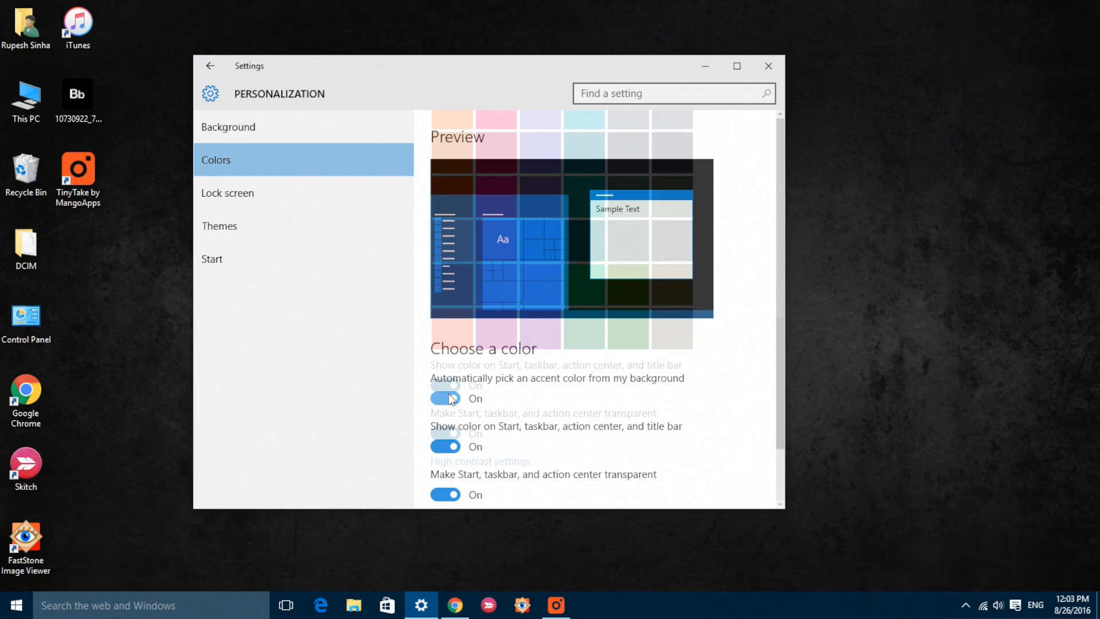
{"action": "left_click", "coordinate": [445, 398]}
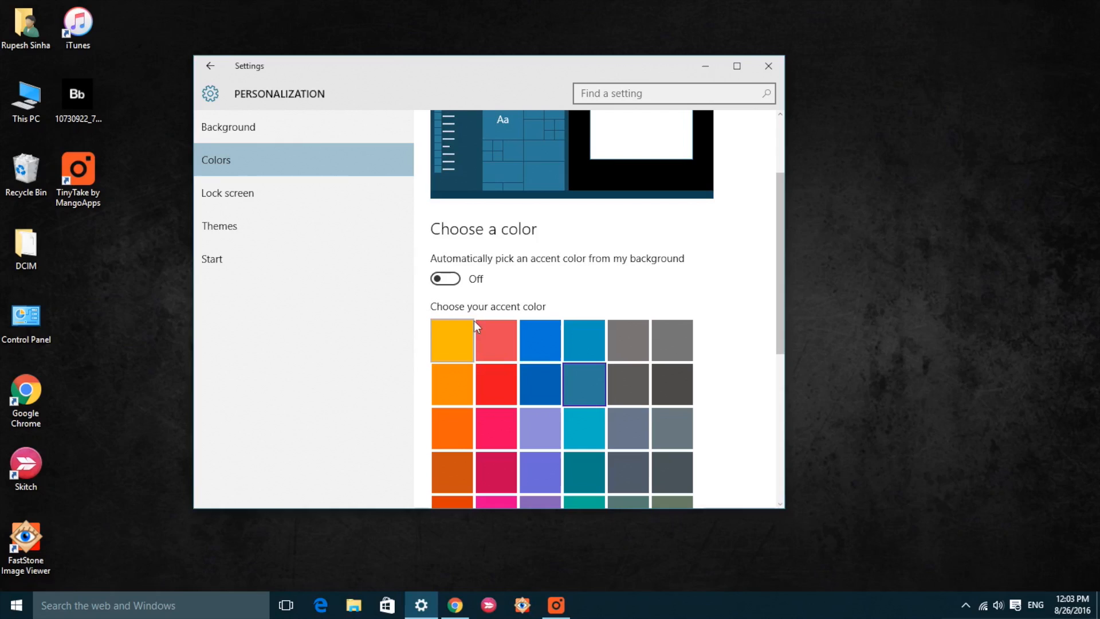
{"action": "scroll", "scroll_direction": "down", "scroll_amount": 3}
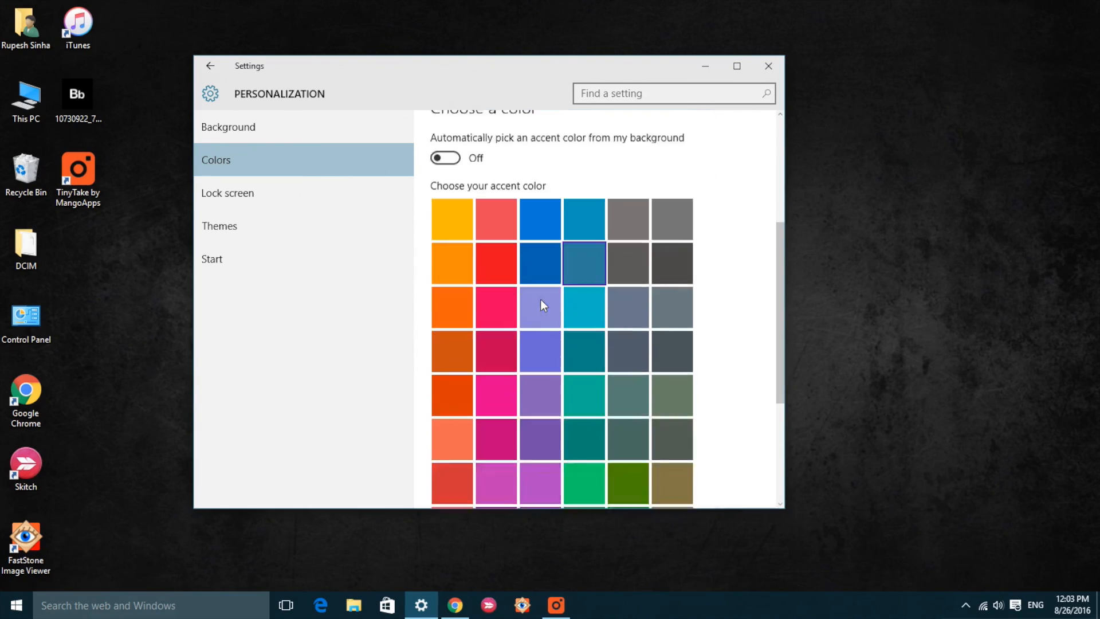
{"action": "scroll", "scroll_direction": "down", "scroll_amount": 3}
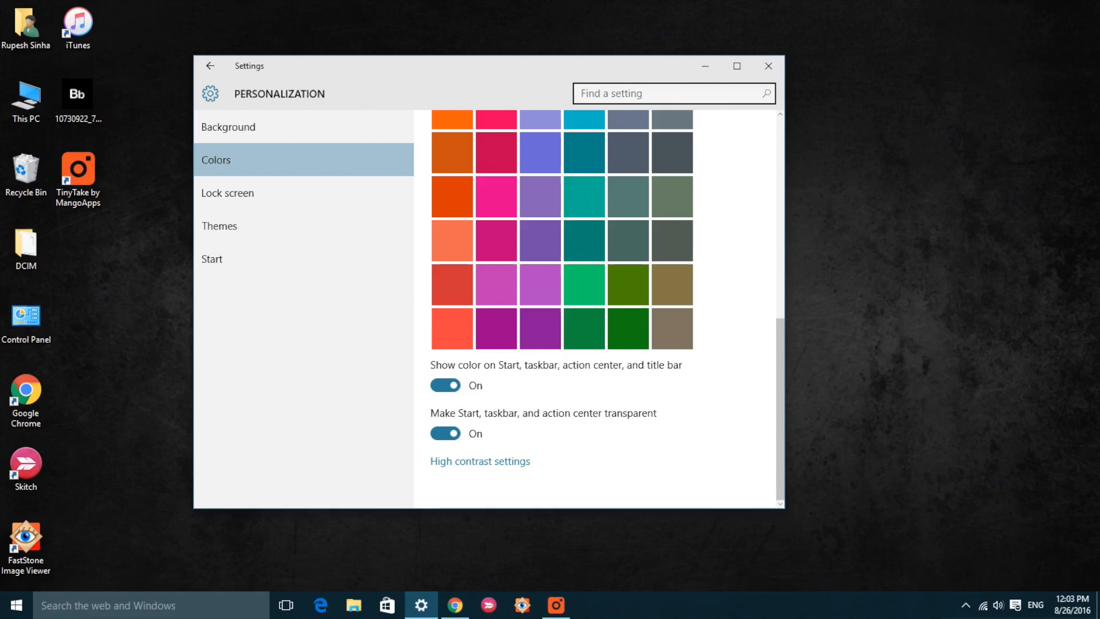
{"action": "left_click", "coordinate": [768, 65]}
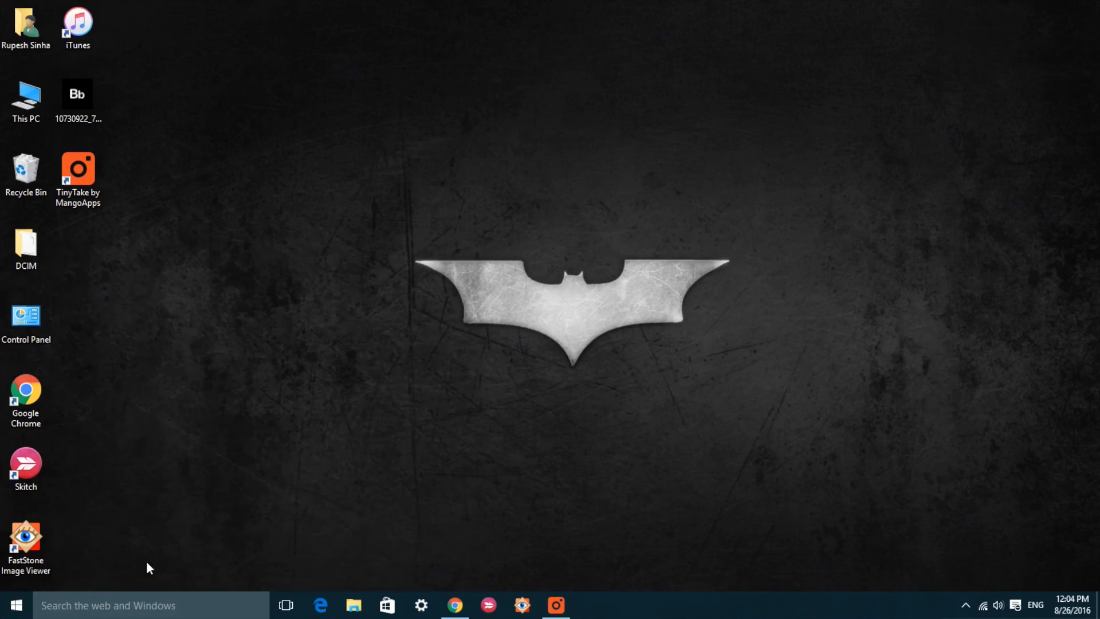
- Name the untitled tile group above Mail 'New group' in the Start menu
{"action": "left_click", "coordinate": [15, 603]}
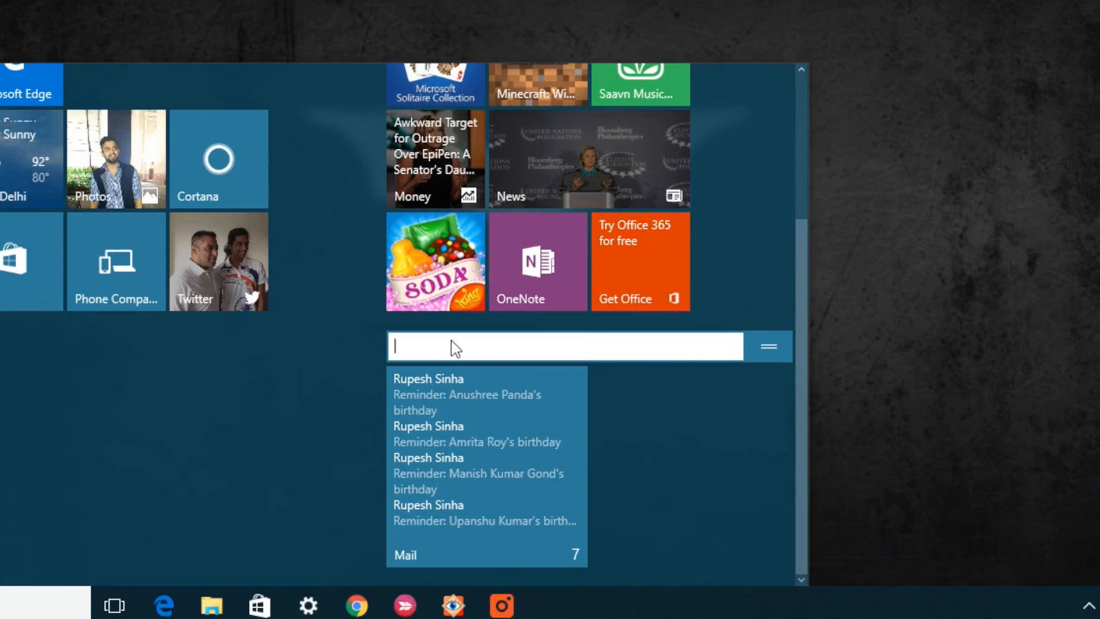
{"action": "type", "text": "New group"}
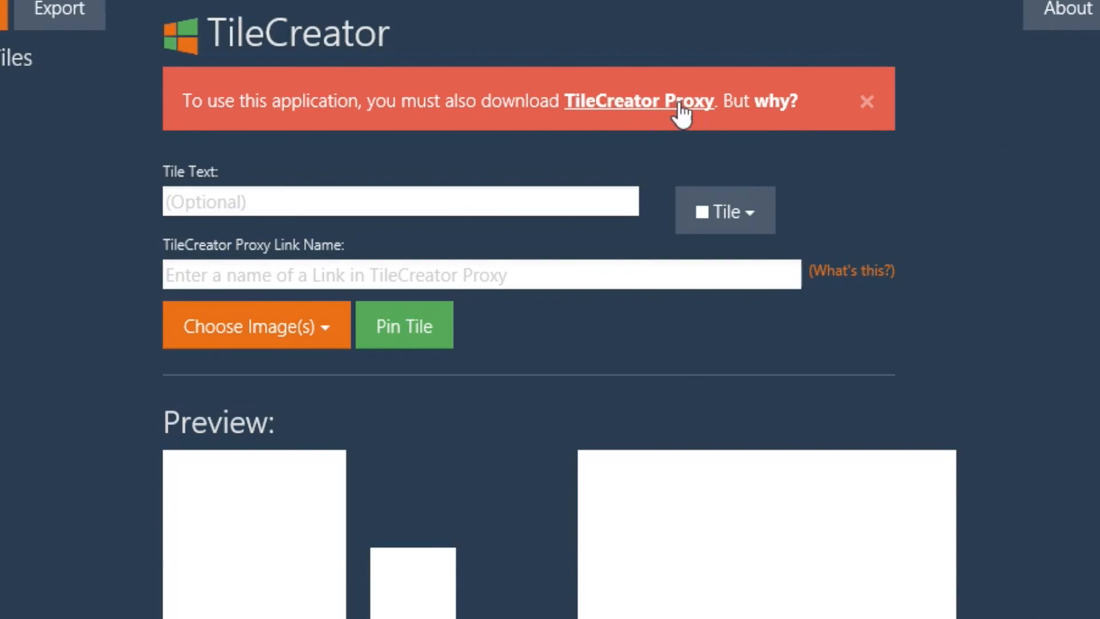
{"action": "mouse_move", "coordinate": [780, 114]}
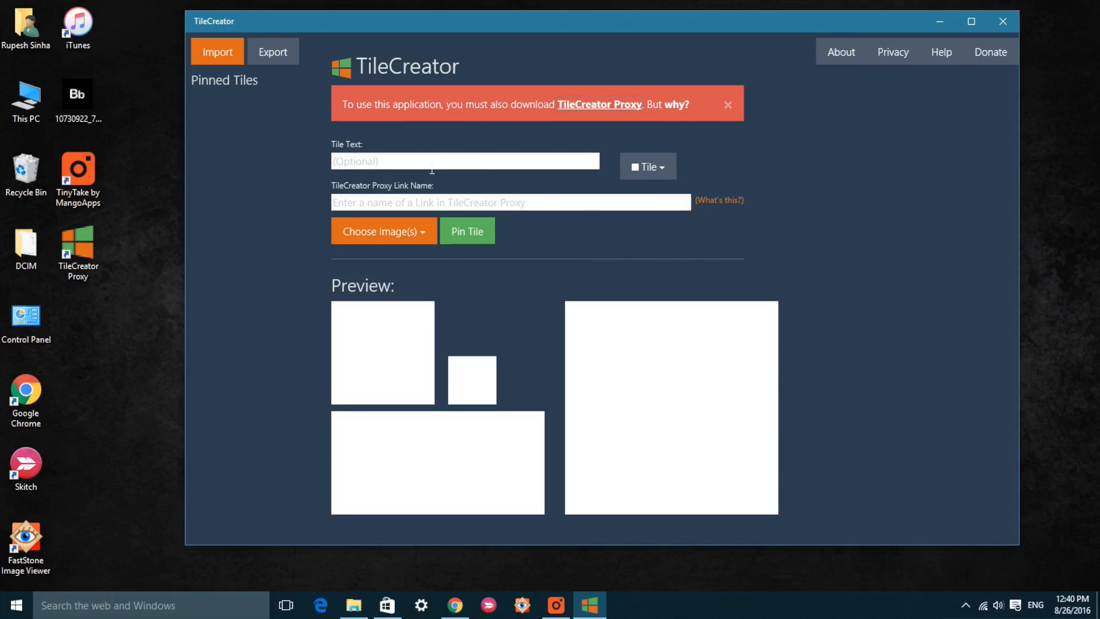
- Enter 'Beebom' as the tile text in TileCreator
{"action": "type", "text": "Be"}
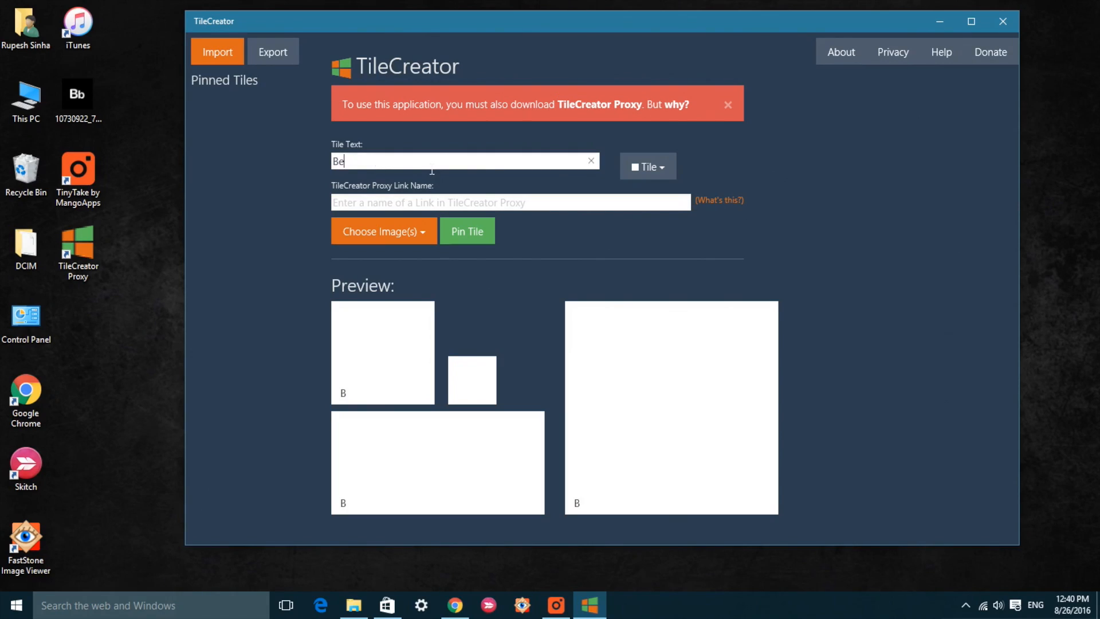
{"action": "type", "text": "ebom"}
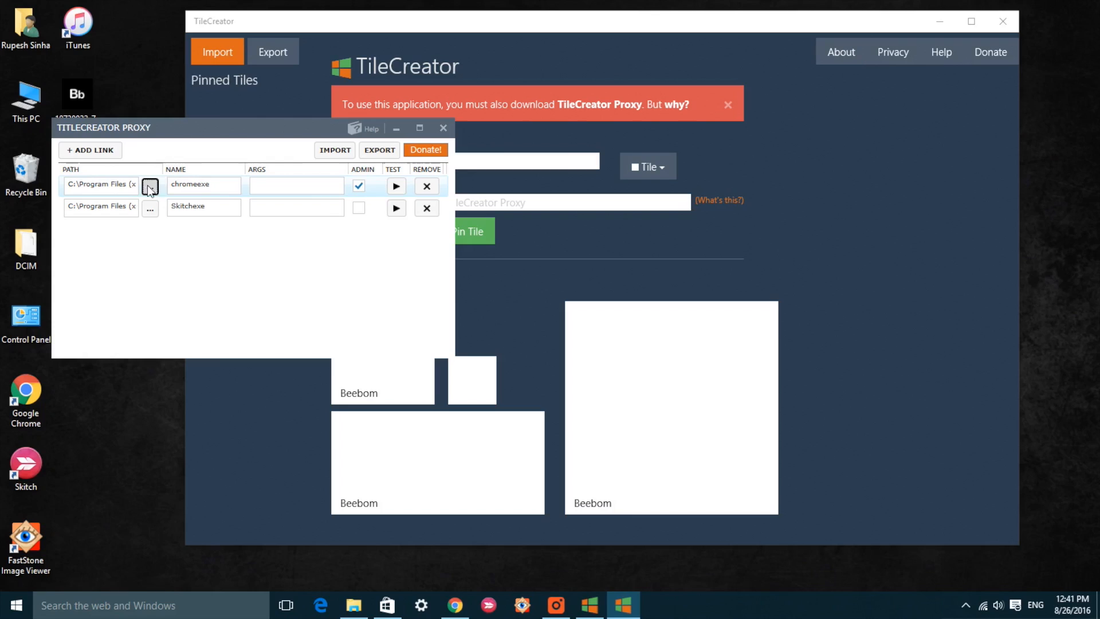
- Close the TileCreator Proxy link list, returning to the tile form
{"action": "left_click", "coordinate": [149, 185]}
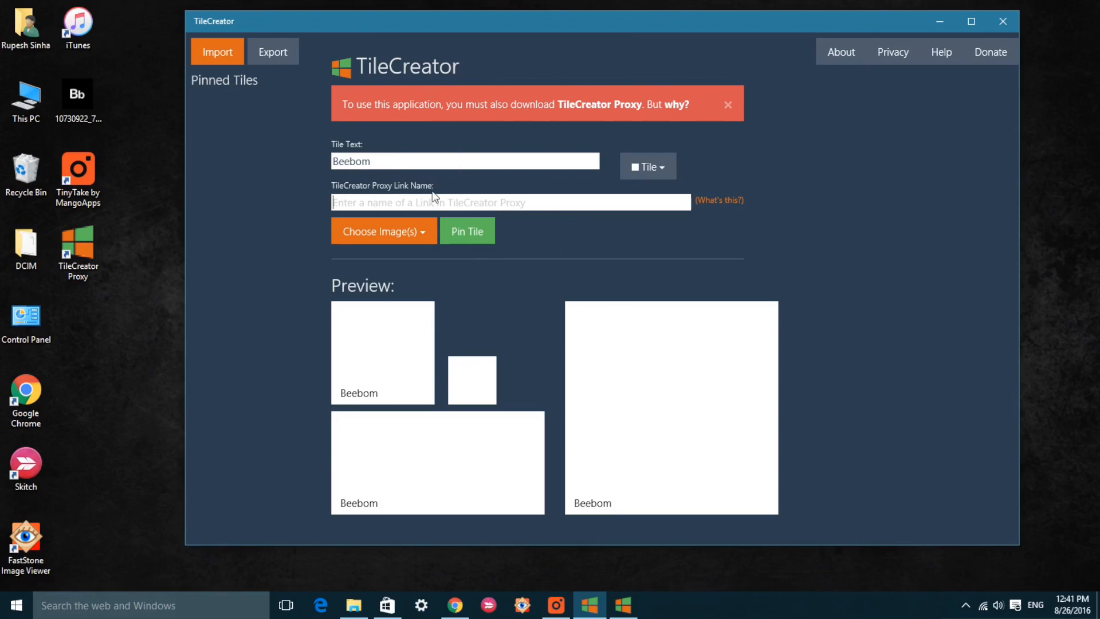
- Link the Beebom tile to chromeexe, pick the medium image, and pin it to Start
{"action": "right_click", "coordinate": [386, 172]}
{"action": "type", "text": "chromeexe"}
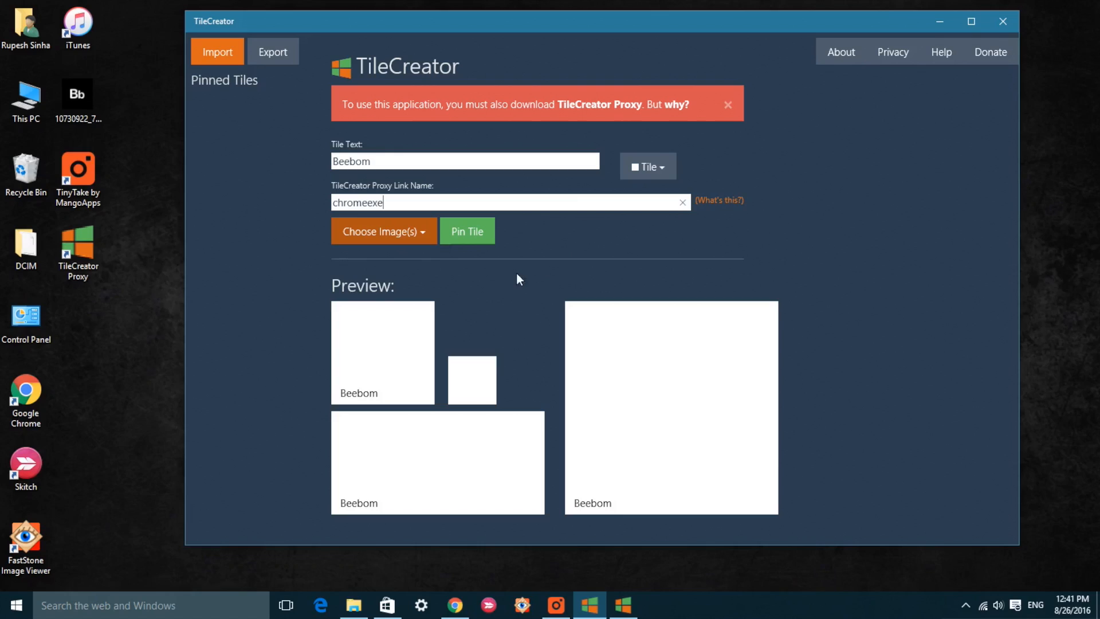
{"action": "left_click", "coordinate": [384, 230]}
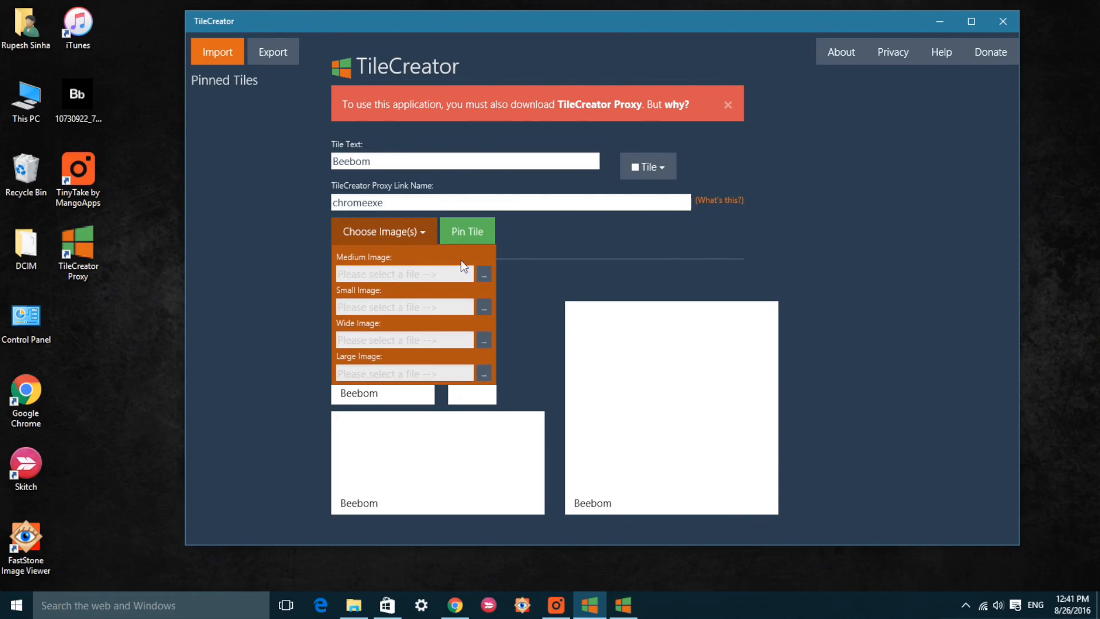
{"action": "left_click", "coordinate": [483, 273]}
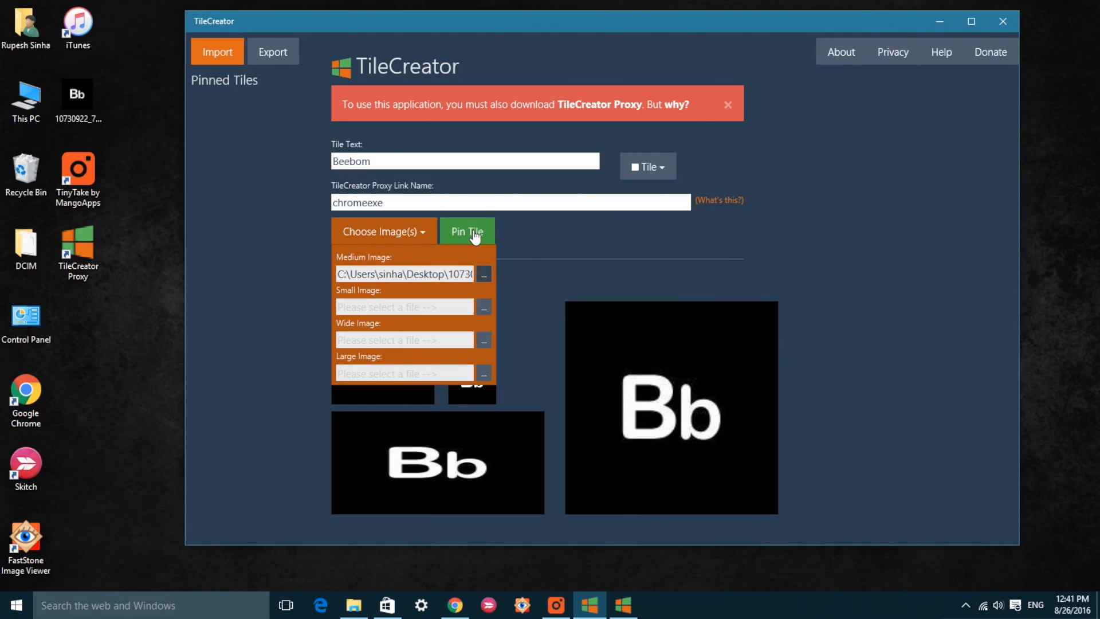
{"action": "left_click", "coordinate": [466, 231]}
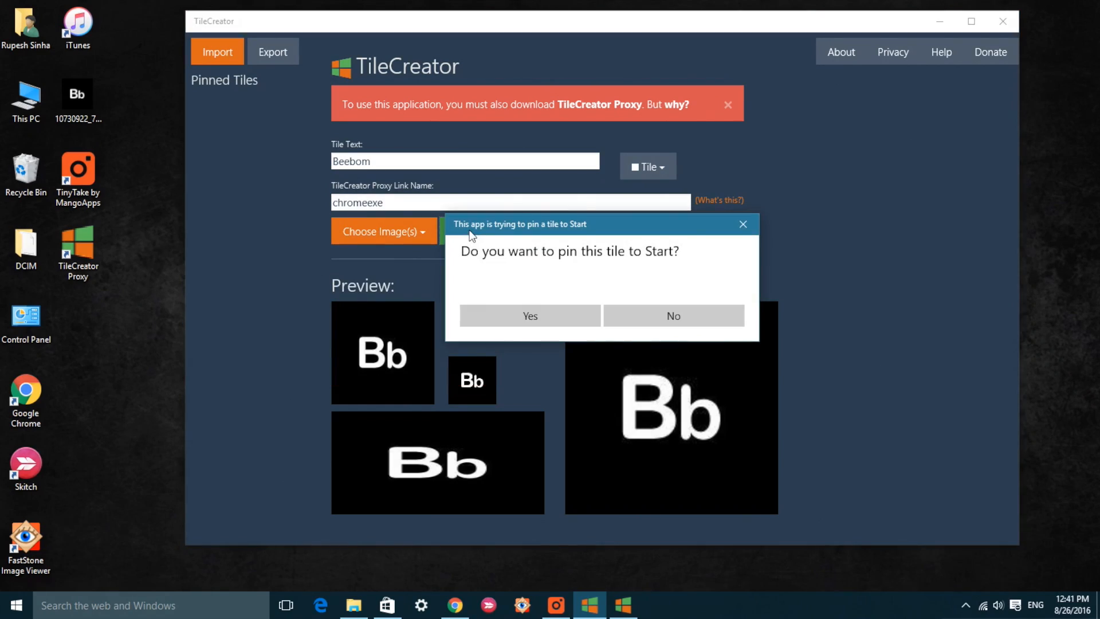
{"action": "left_click", "coordinate": [529, 316]}
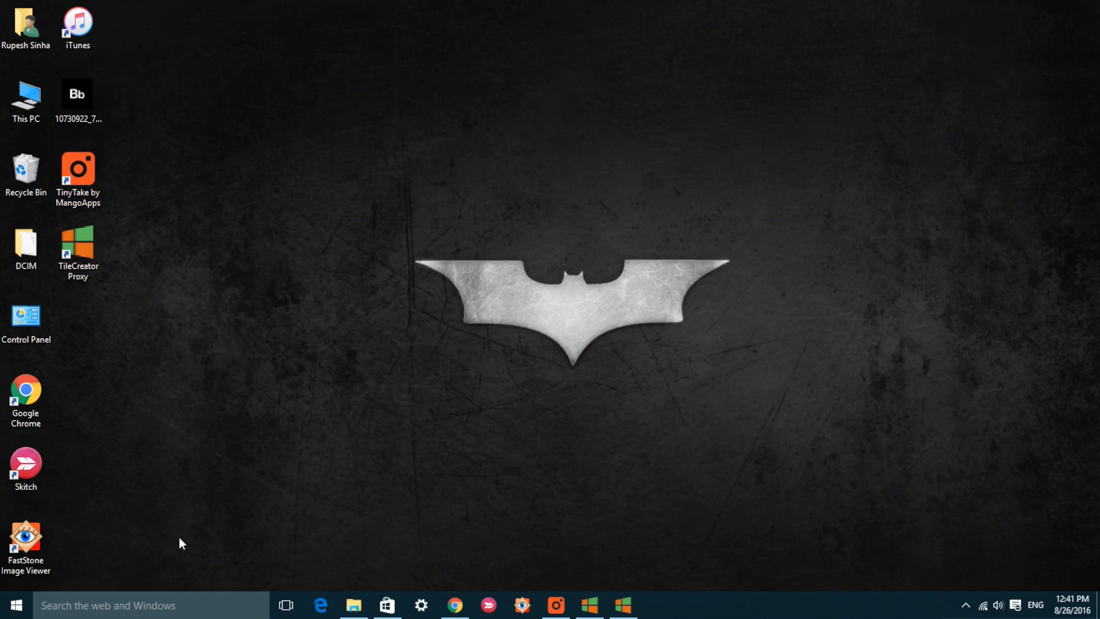
- Check the pinned Beebom tile in Start, then bring up the classic-style Start menu
{"action": "left_click", "coordinate": [15, 603]}
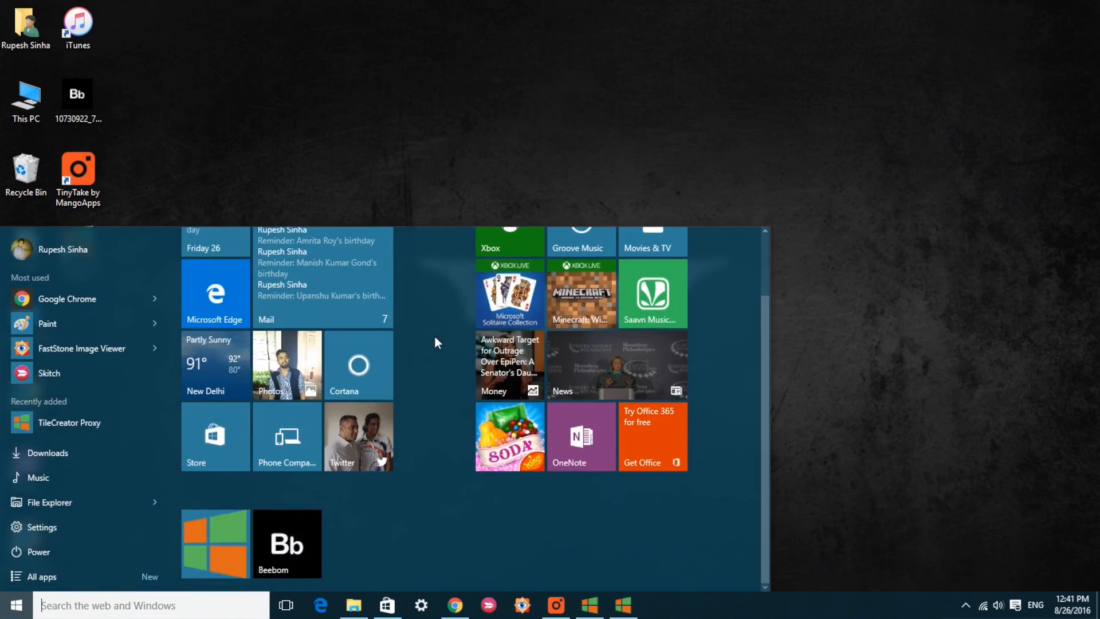
{"action": "right_click", "coordinate": [357, 436]}
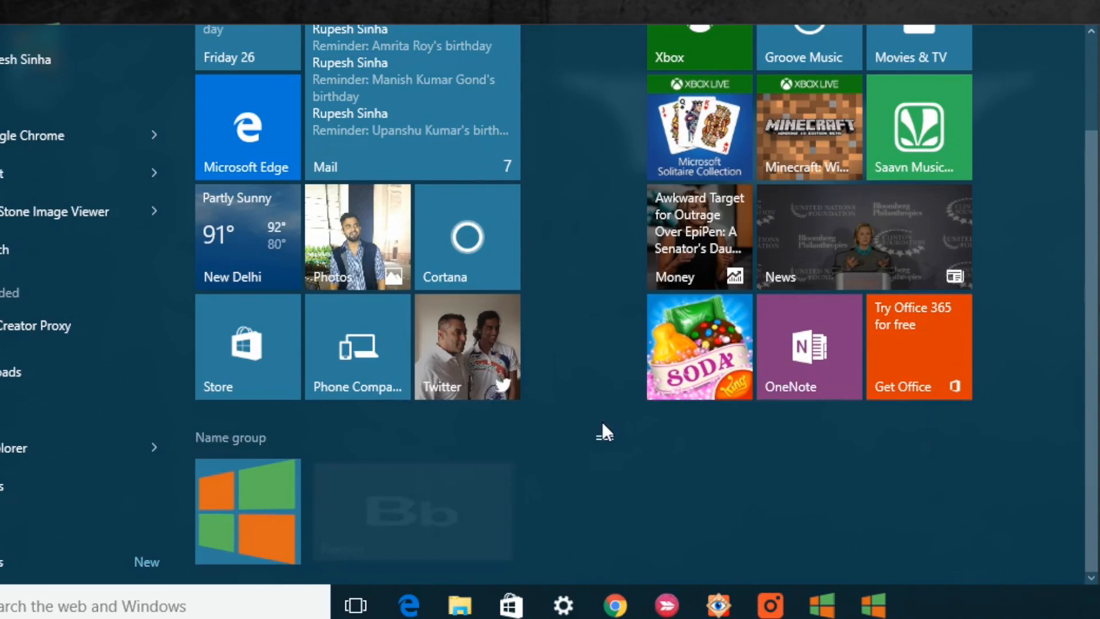
{"action": "left_click", "coordinate": [23, 599]}
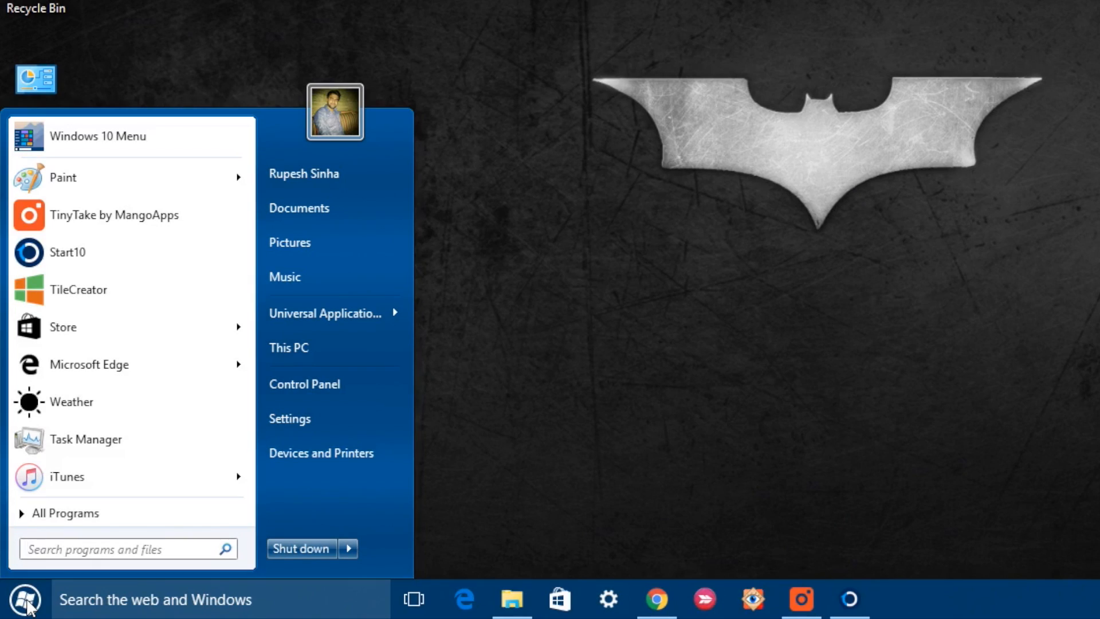
{"action": "mouse_move", "coordinate": [95, 513]}
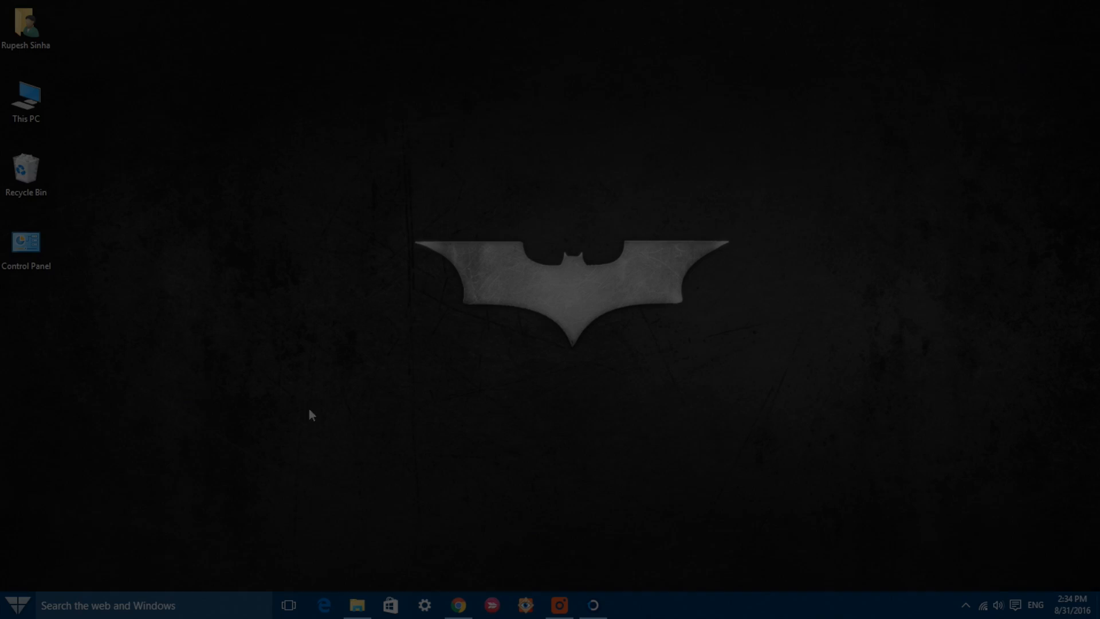
- Open the Classic Start Menu settings showing the start menu style choices
{"action": "left_click", "coordinate": [17, 605]}
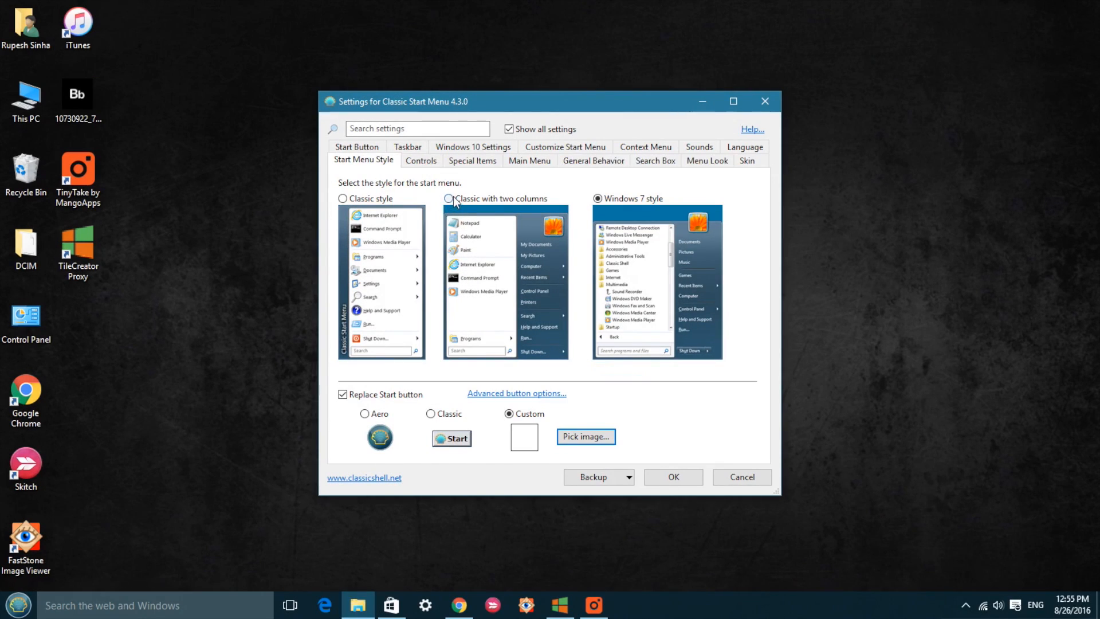
- Choose the two-column classic style, close Classic Shell settings and move to Start10
{"action": "left_click", "coordinate": [343, 198]}
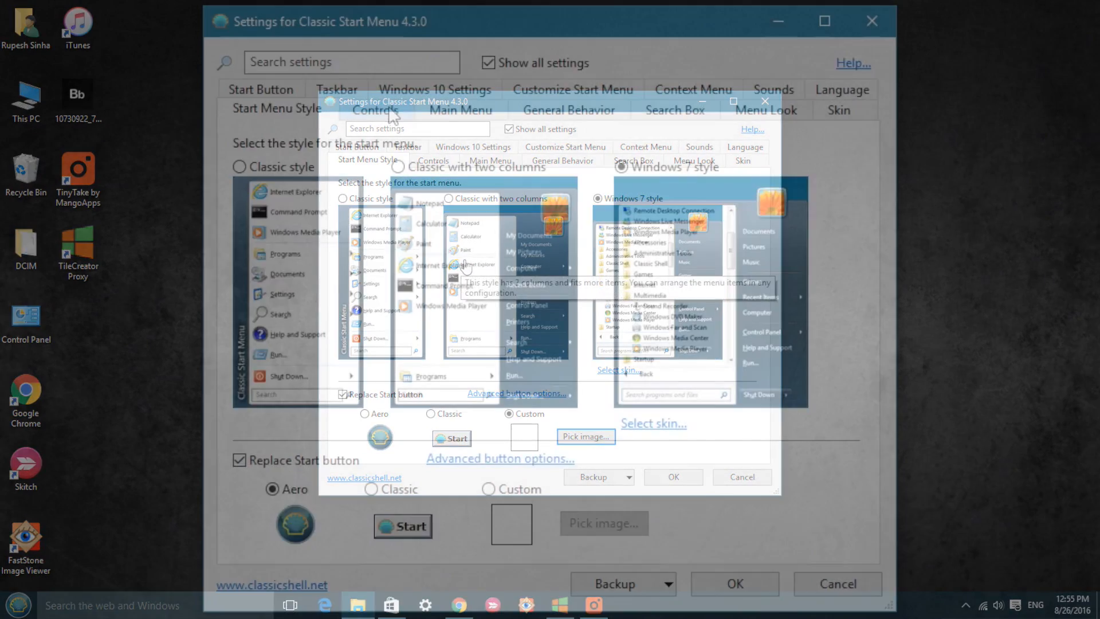
{"action": "left_click", "coordinate": [375, 109]}
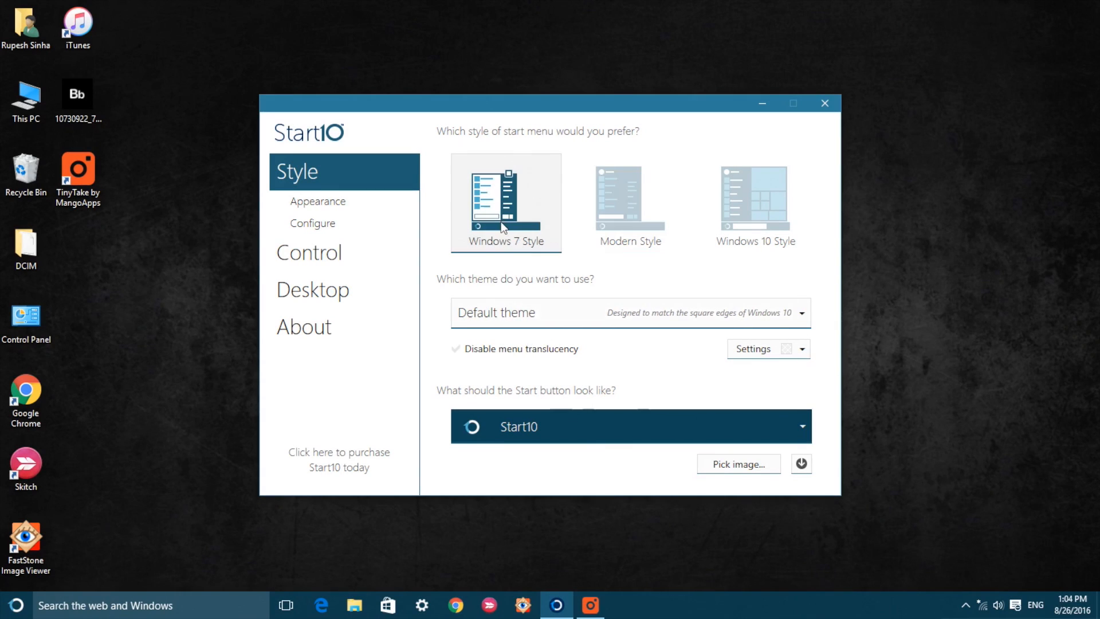
- Set Start10 to Modern Style with the Default start button image and preview Start
{"action": "left_click", "coordinate": [629, 201]}
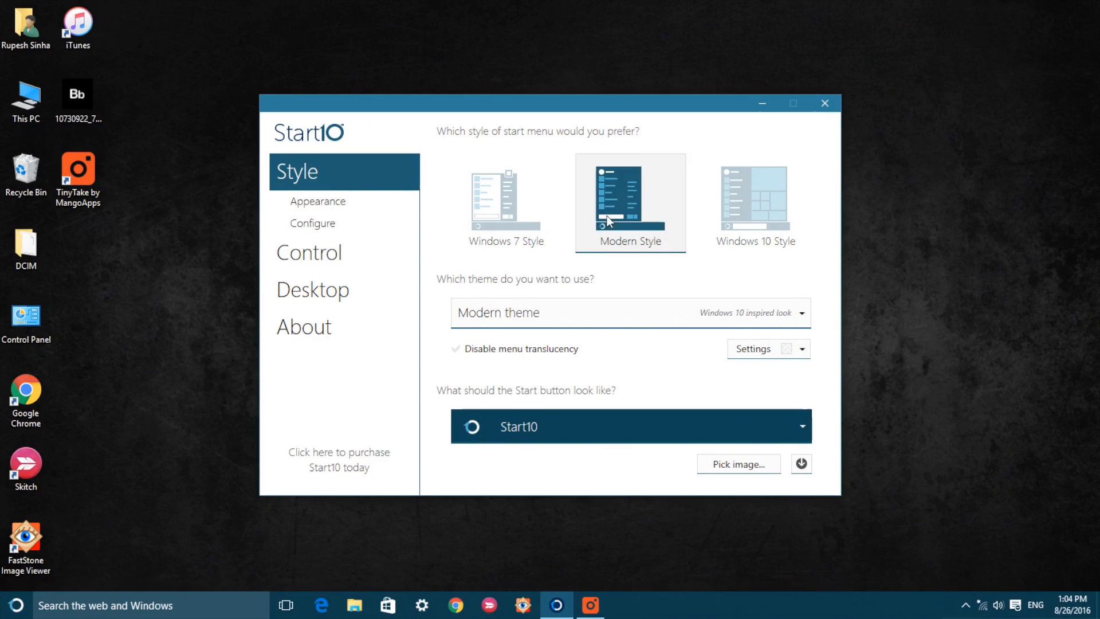
{"action": "left_click", "coordinate": [755, 202]}
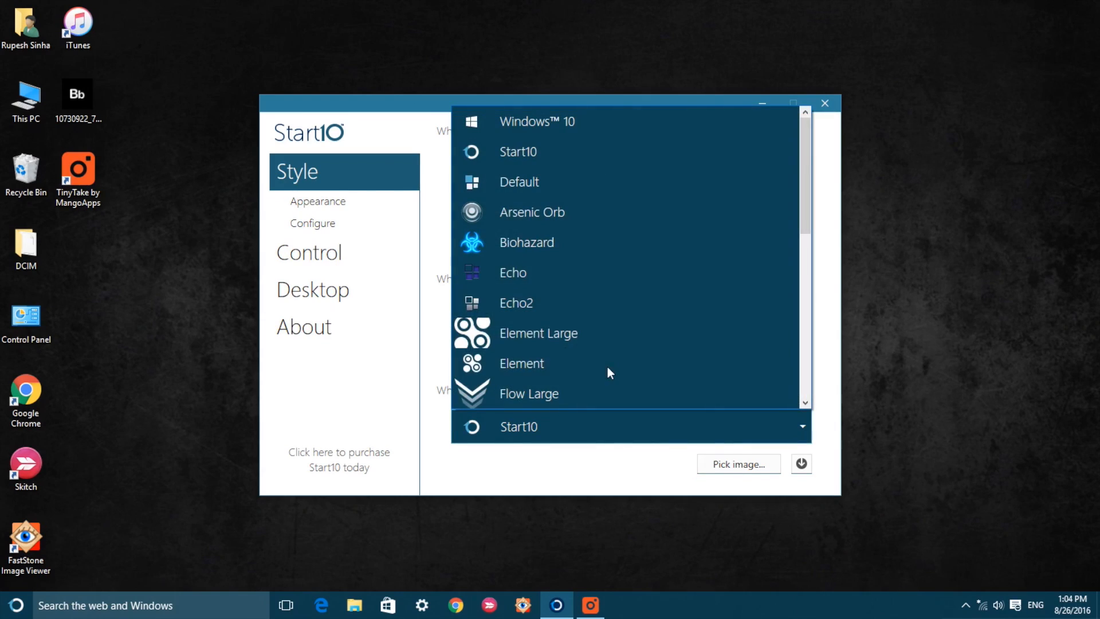
{"action": "left_click", "coordinate": [519, 182]}
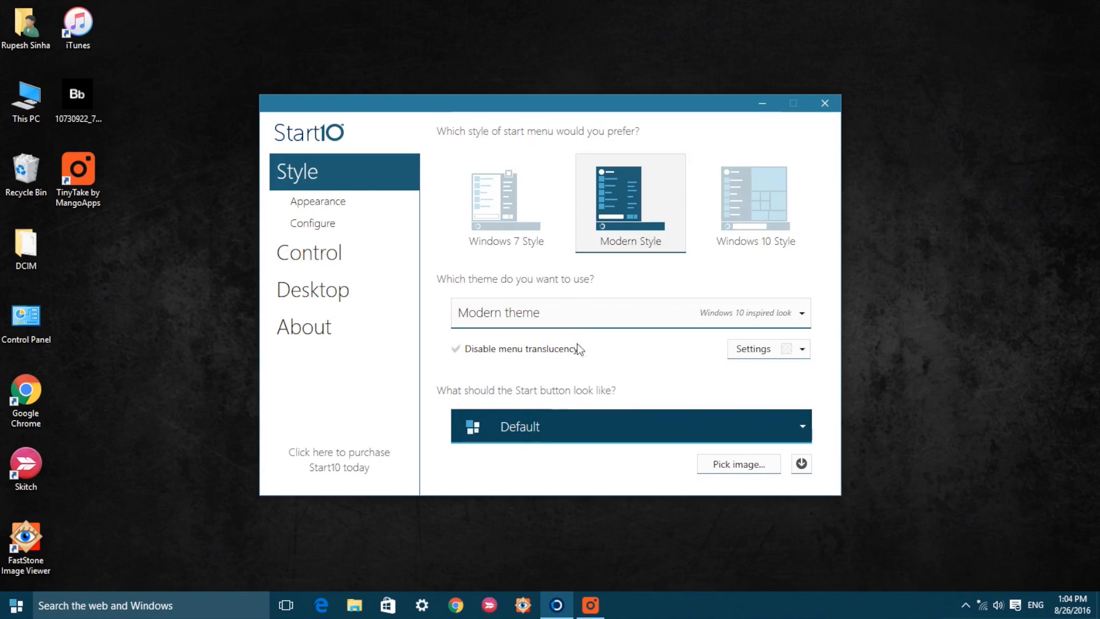
{"action": "left_click", "coordinate": [15, 605]}
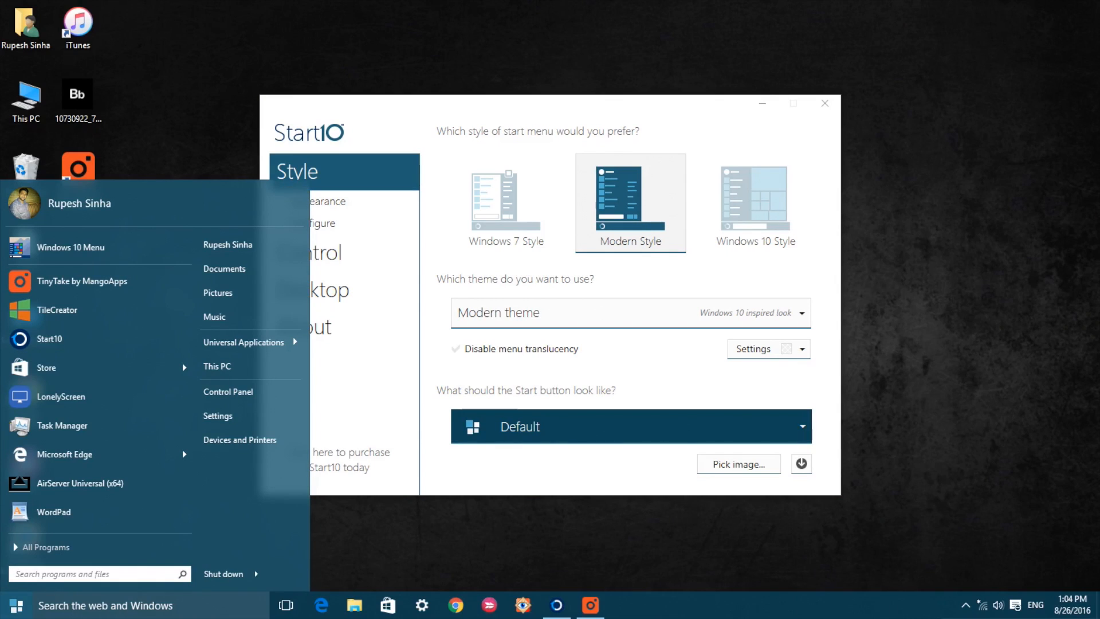
- Browse Start10's Configure, Control and Desktop pages
{"action": "left_click", "coordinate": [312, 224]}
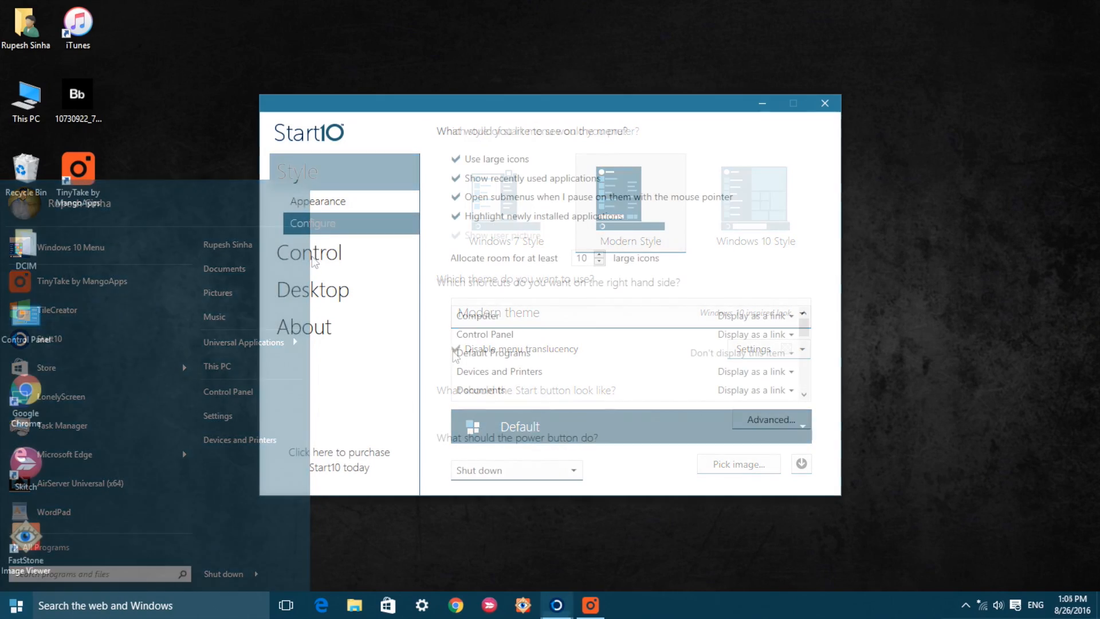
{"action": "left_click", "coordinate": [308, 252]}
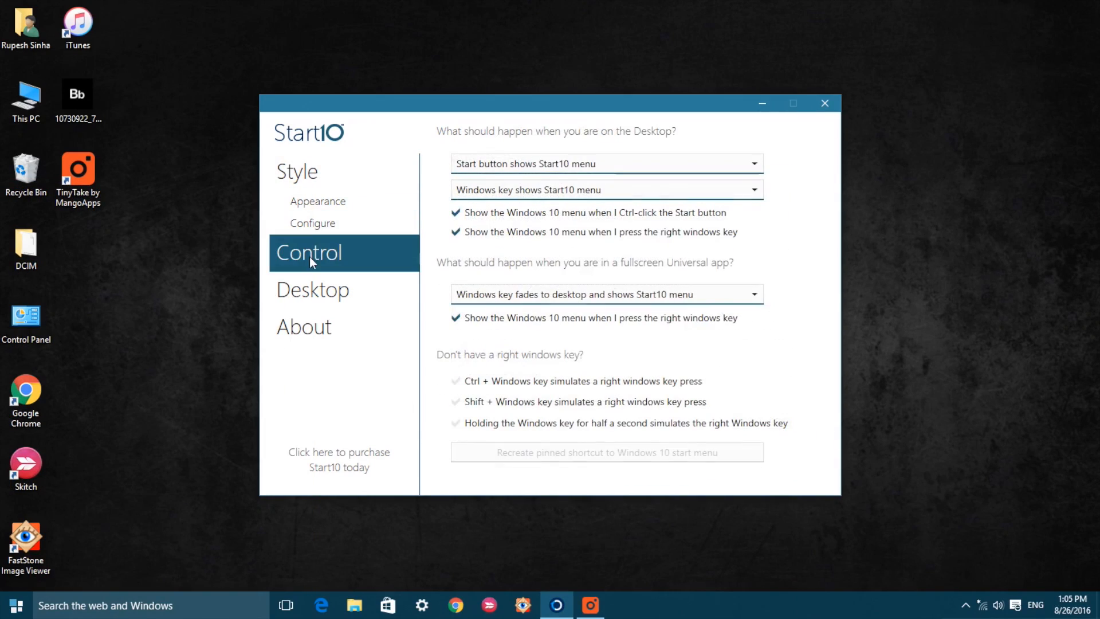
{"action": "left_click", "coordinate": [311, 289]}
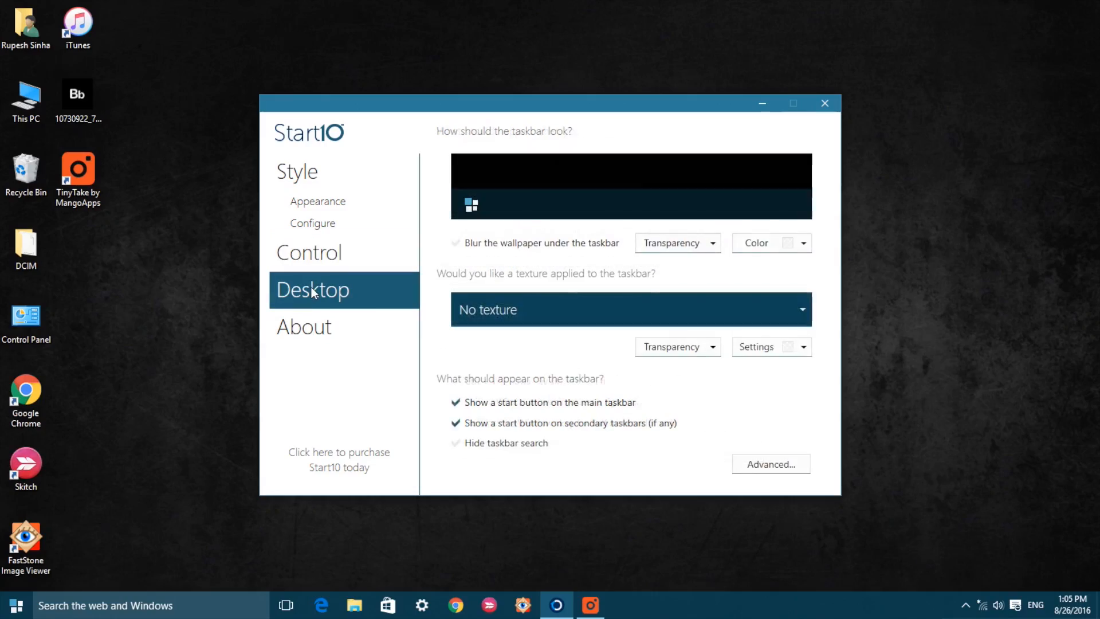